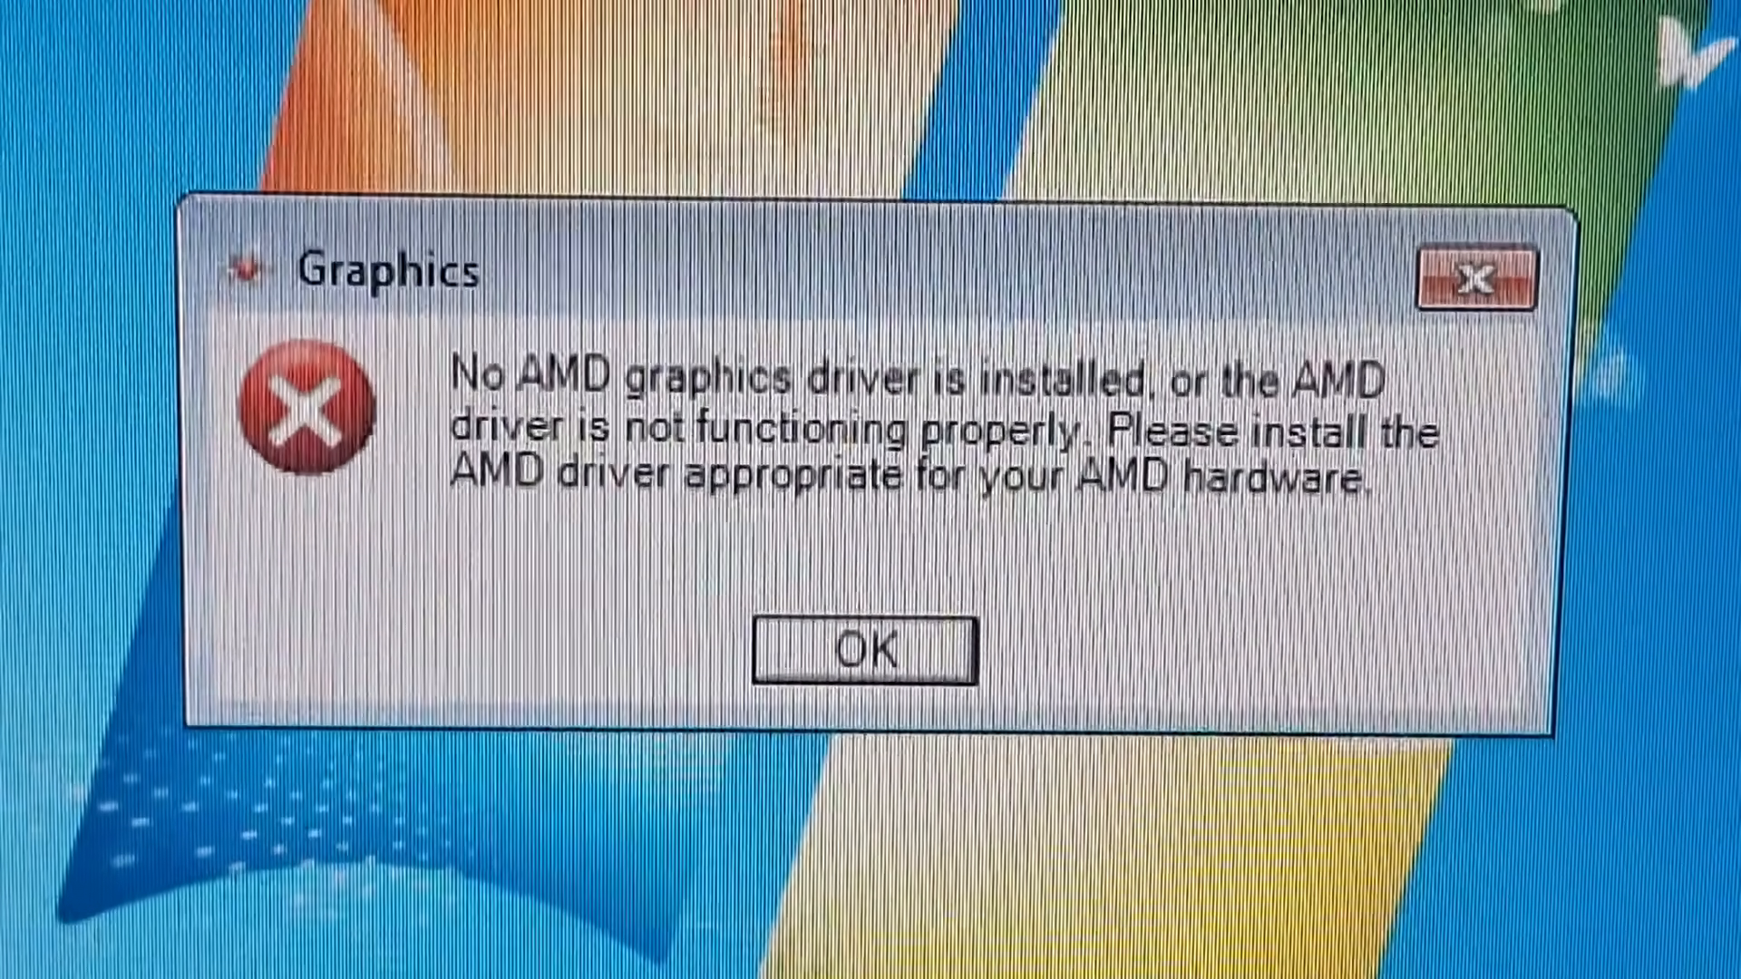
# Dismiss the error saying no working AMD graphics driver is installed
pyautogui.click(861, 651)
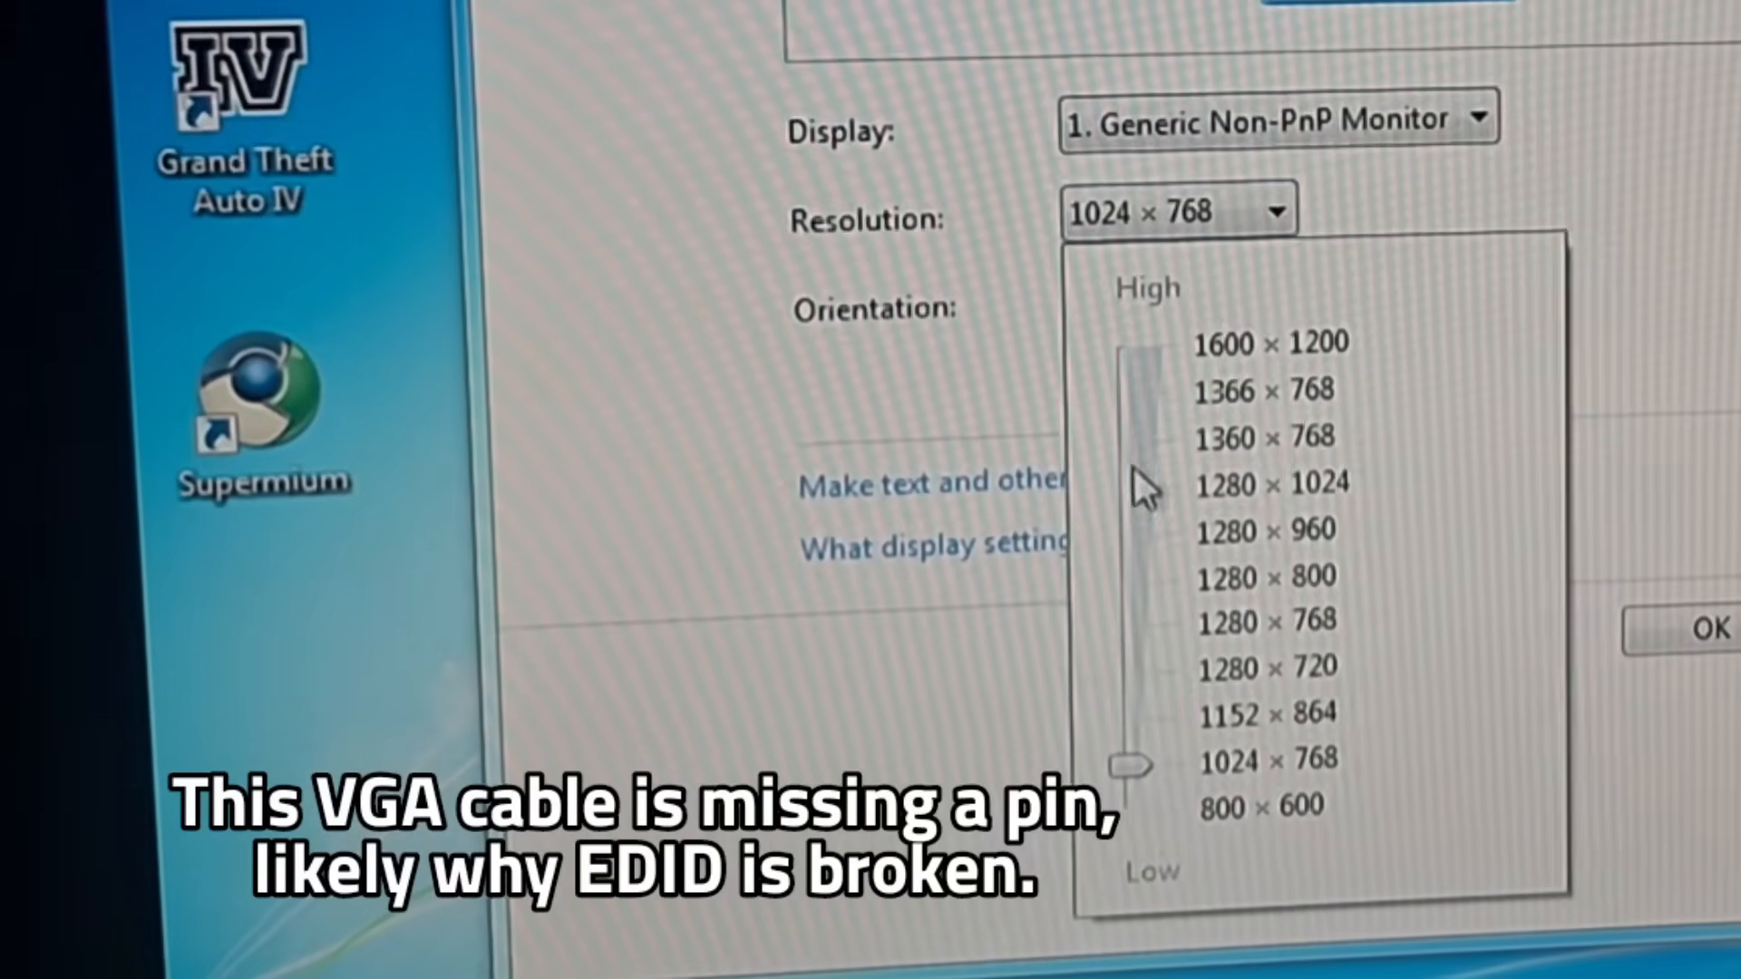
# Drag the resolution slider up to pick a different screen resolution
pyautogui.moveTo(1131, 763); pyautogui.dragTo(1110, 478)
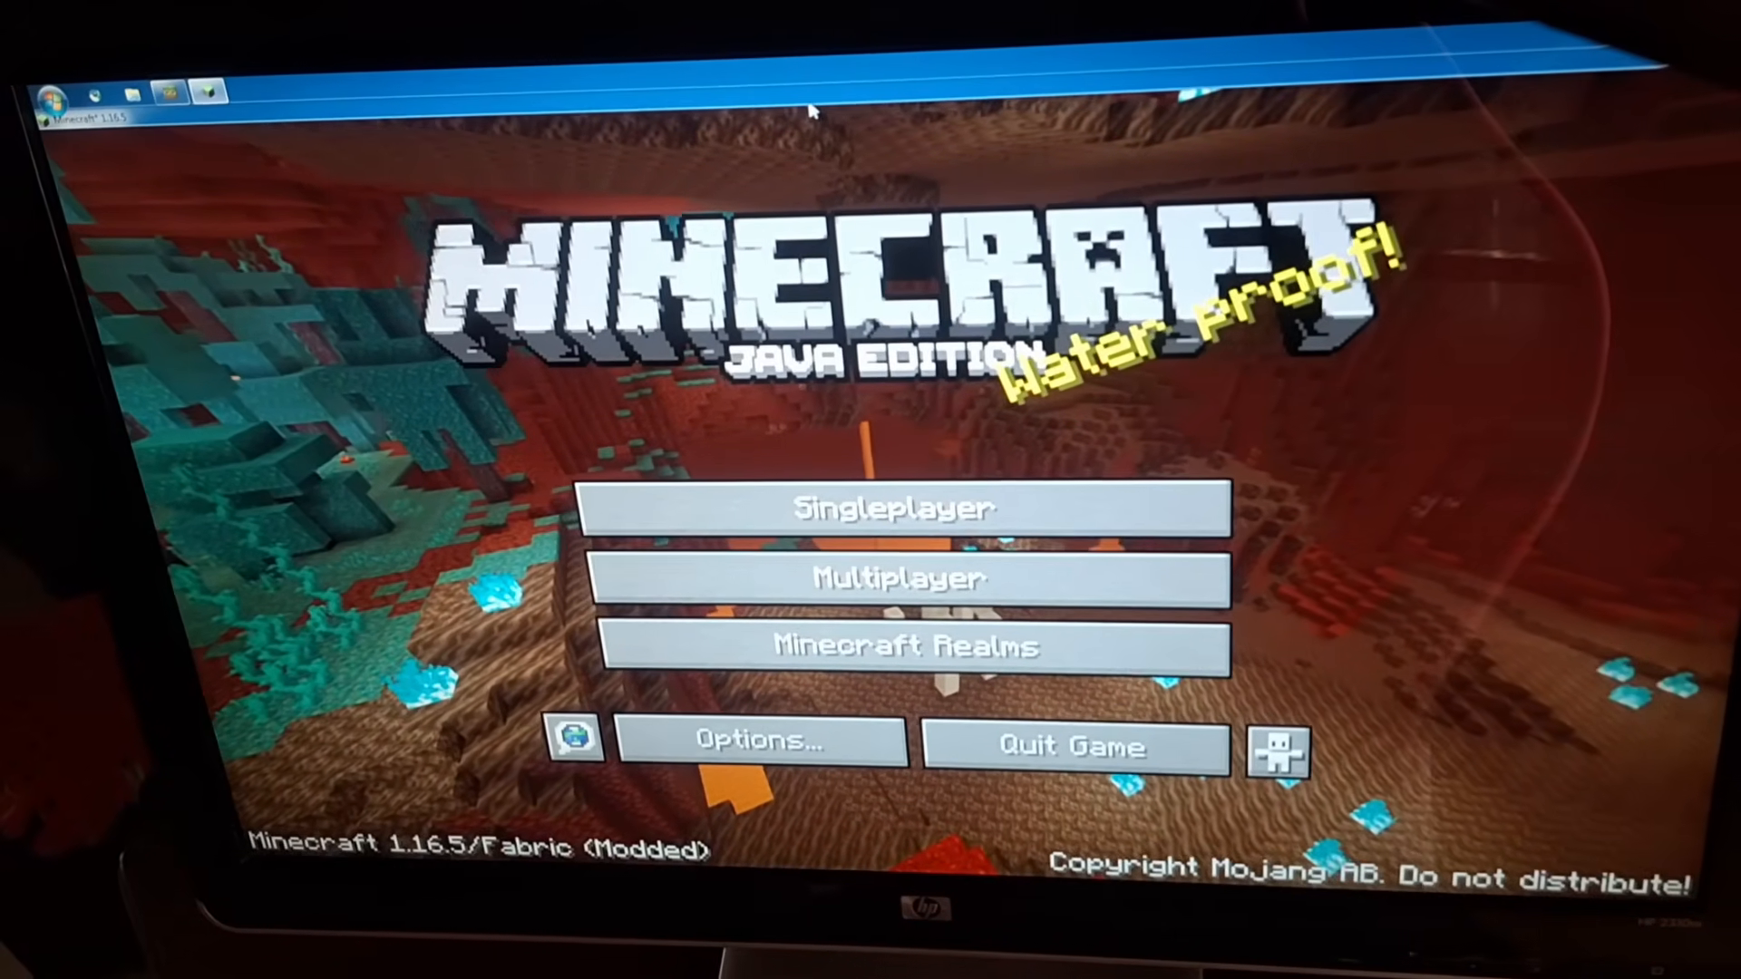
# Check General, Quality and Advanced video settings, enter the world, and toggle F3 stats
pyautogui.click(758, 740)
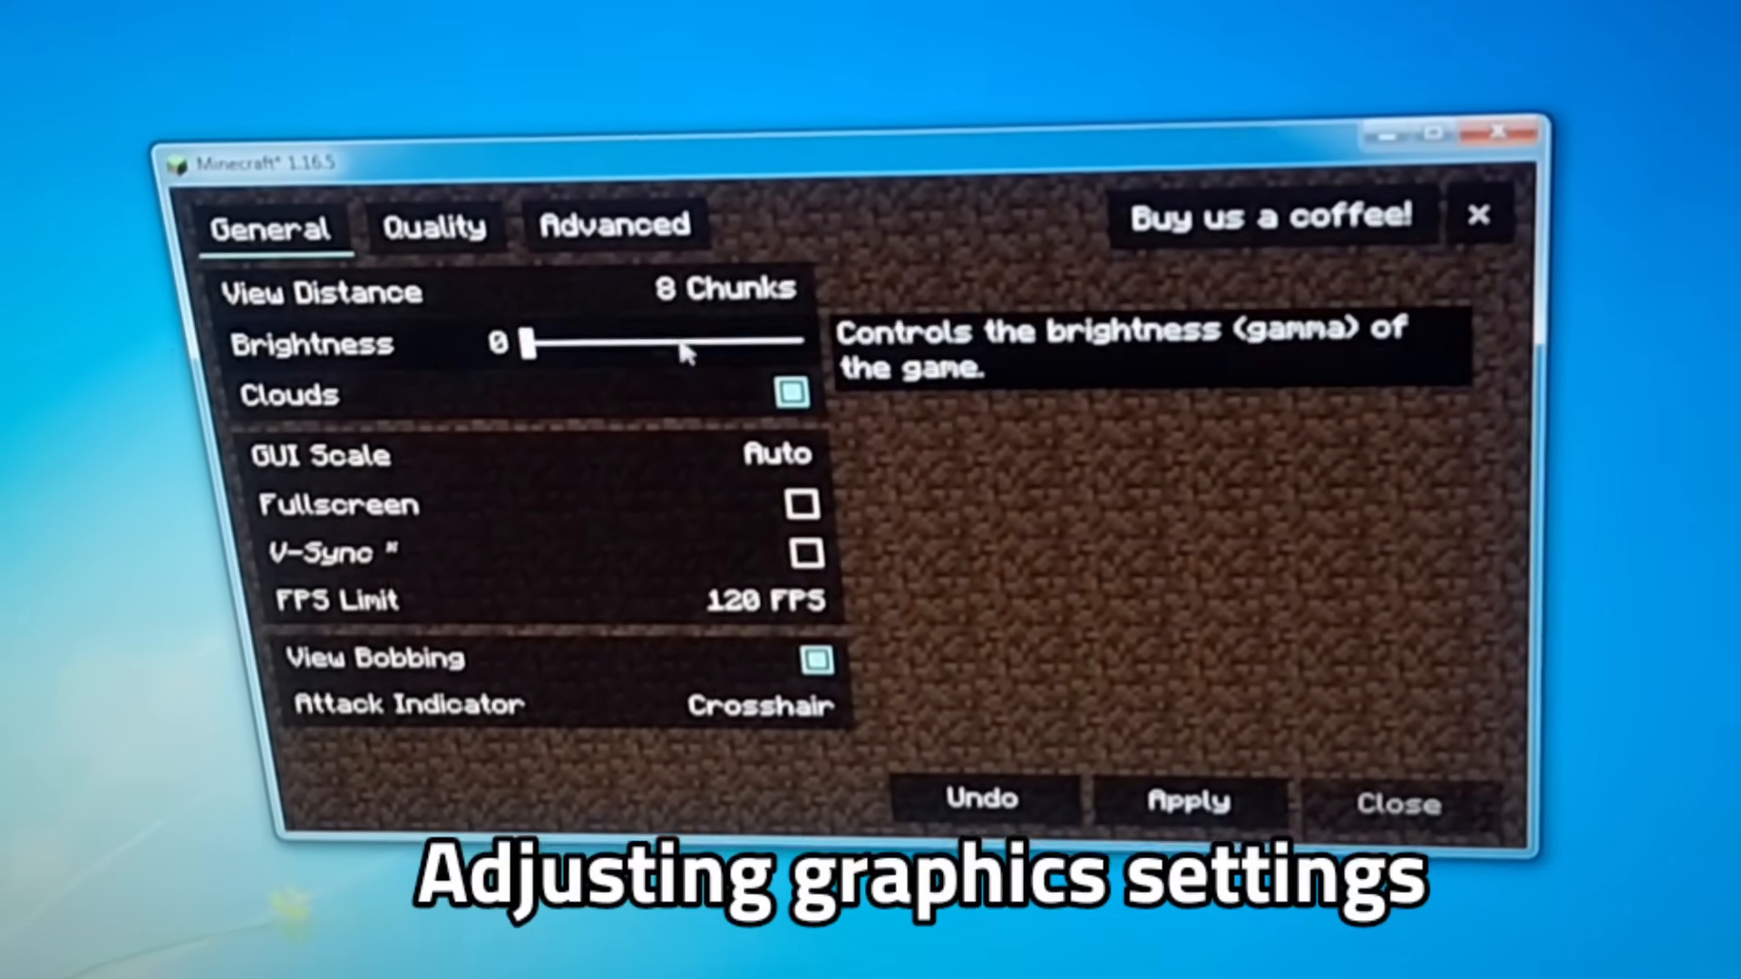
pyautogui.click(431, 226)
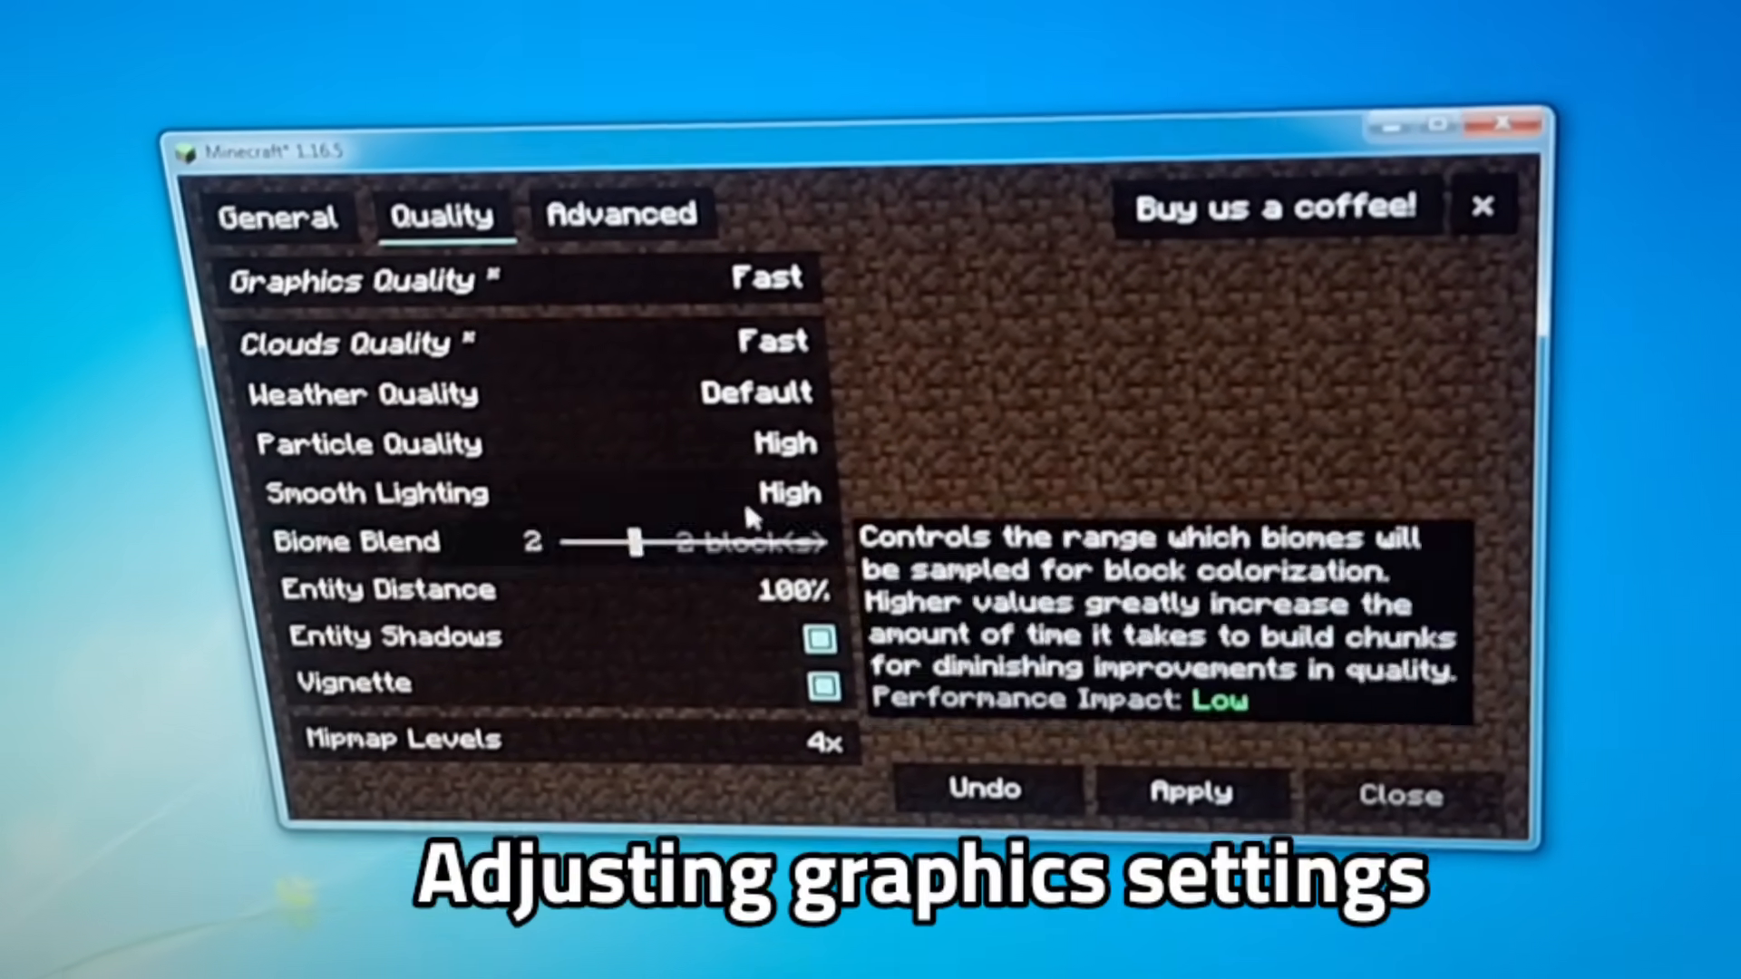
pyautogui.click(622, 211)
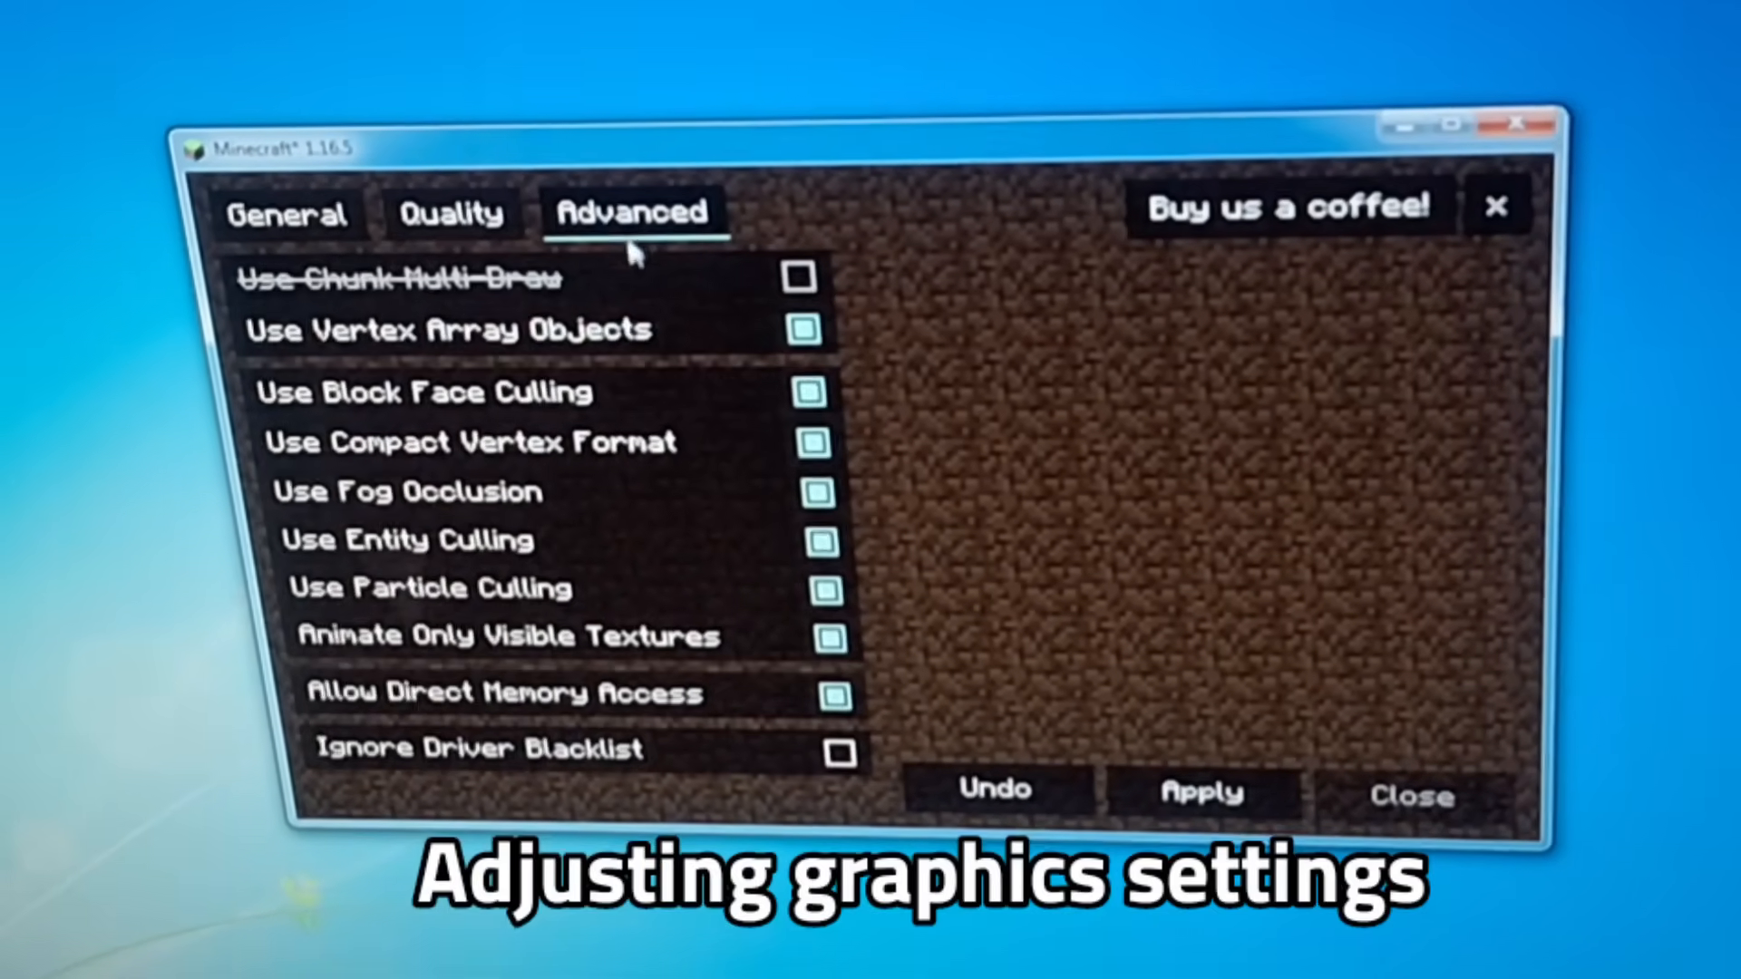
pyautogui.click(1409, 793)
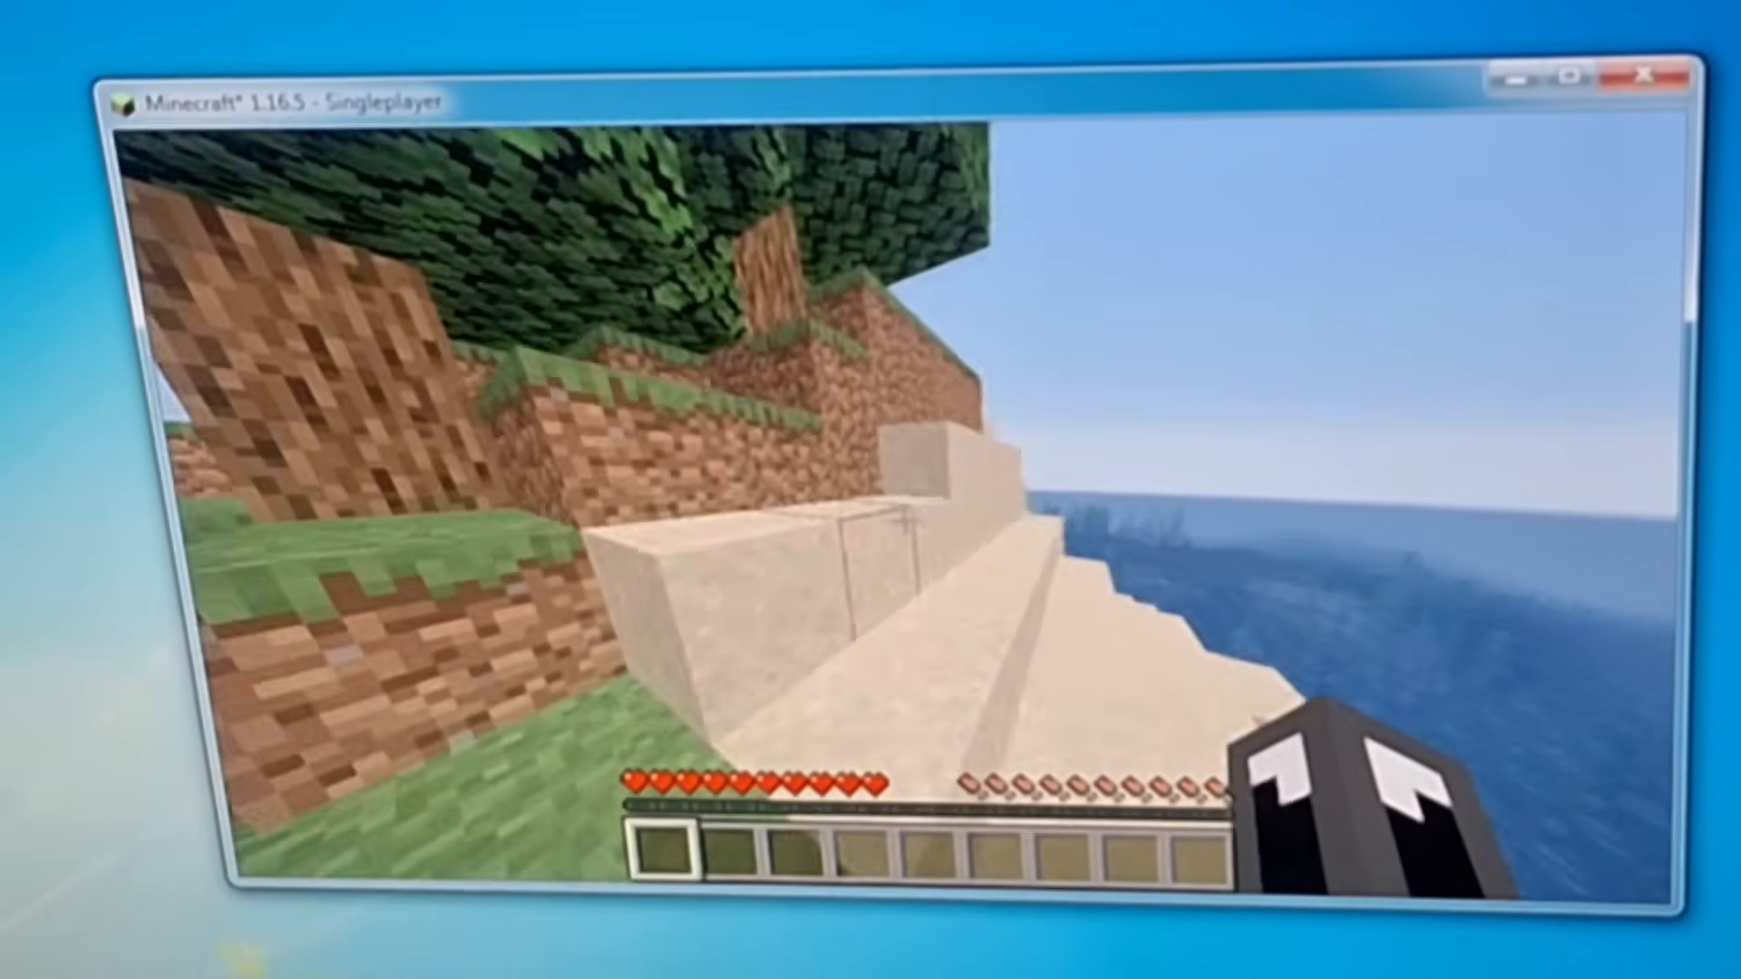
pyautogui.press('f3')
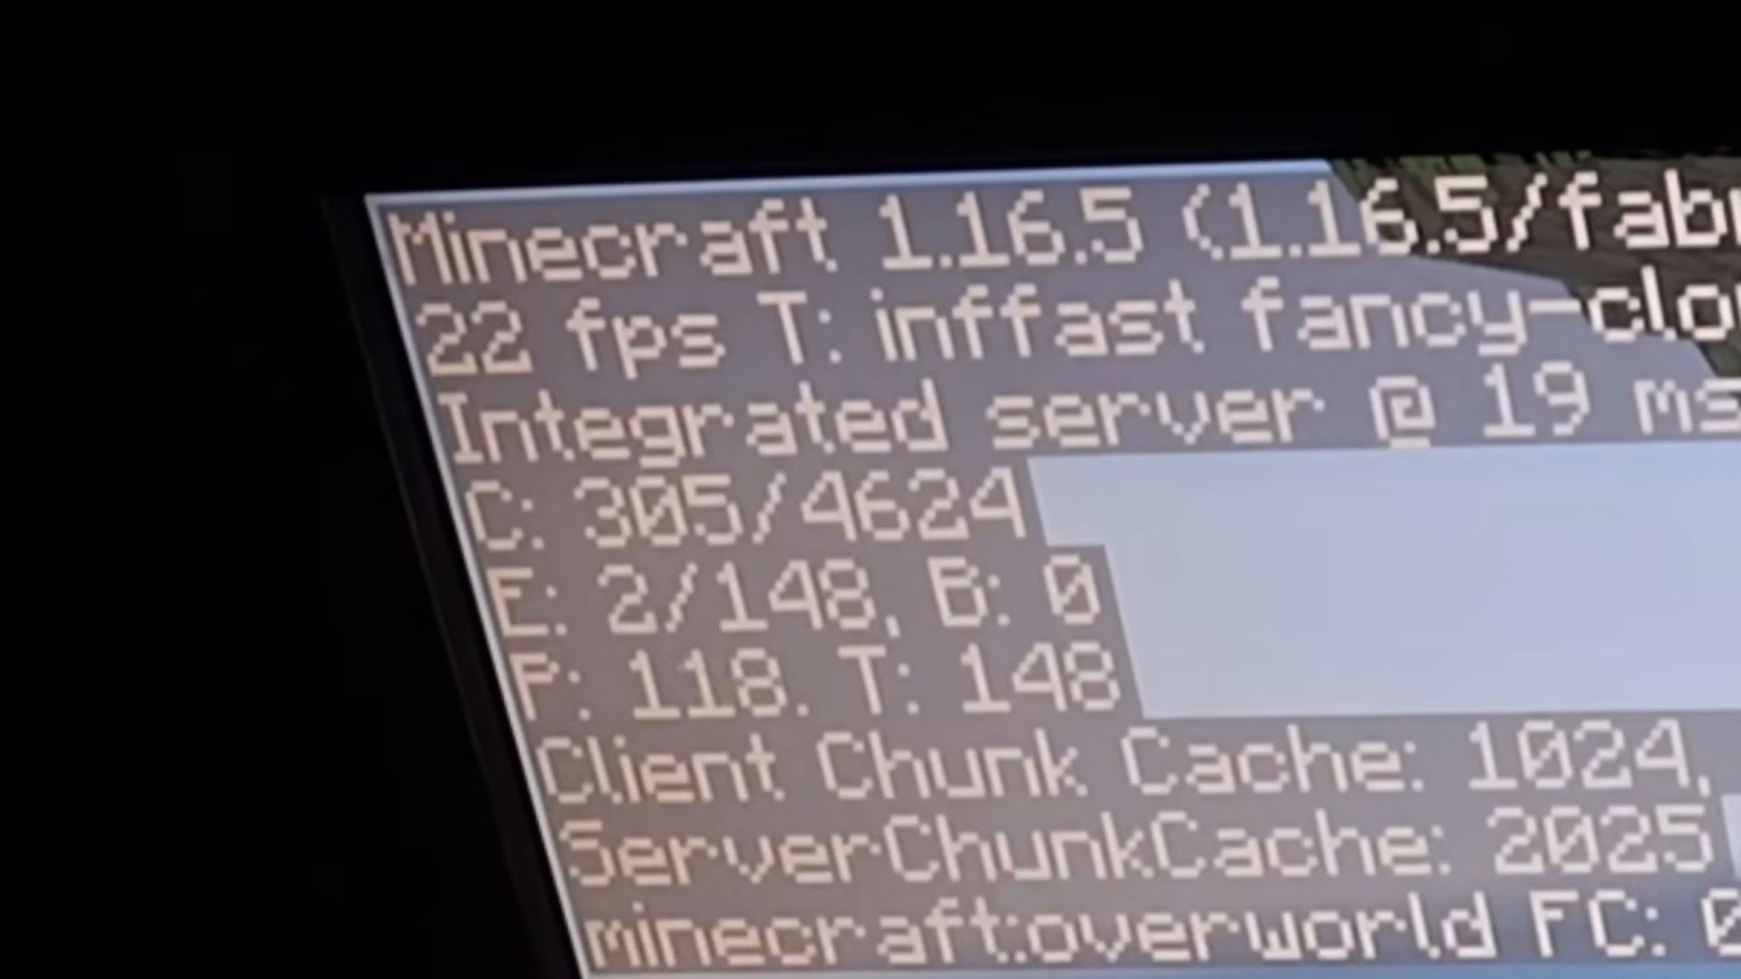
pyautogui.press('f3')
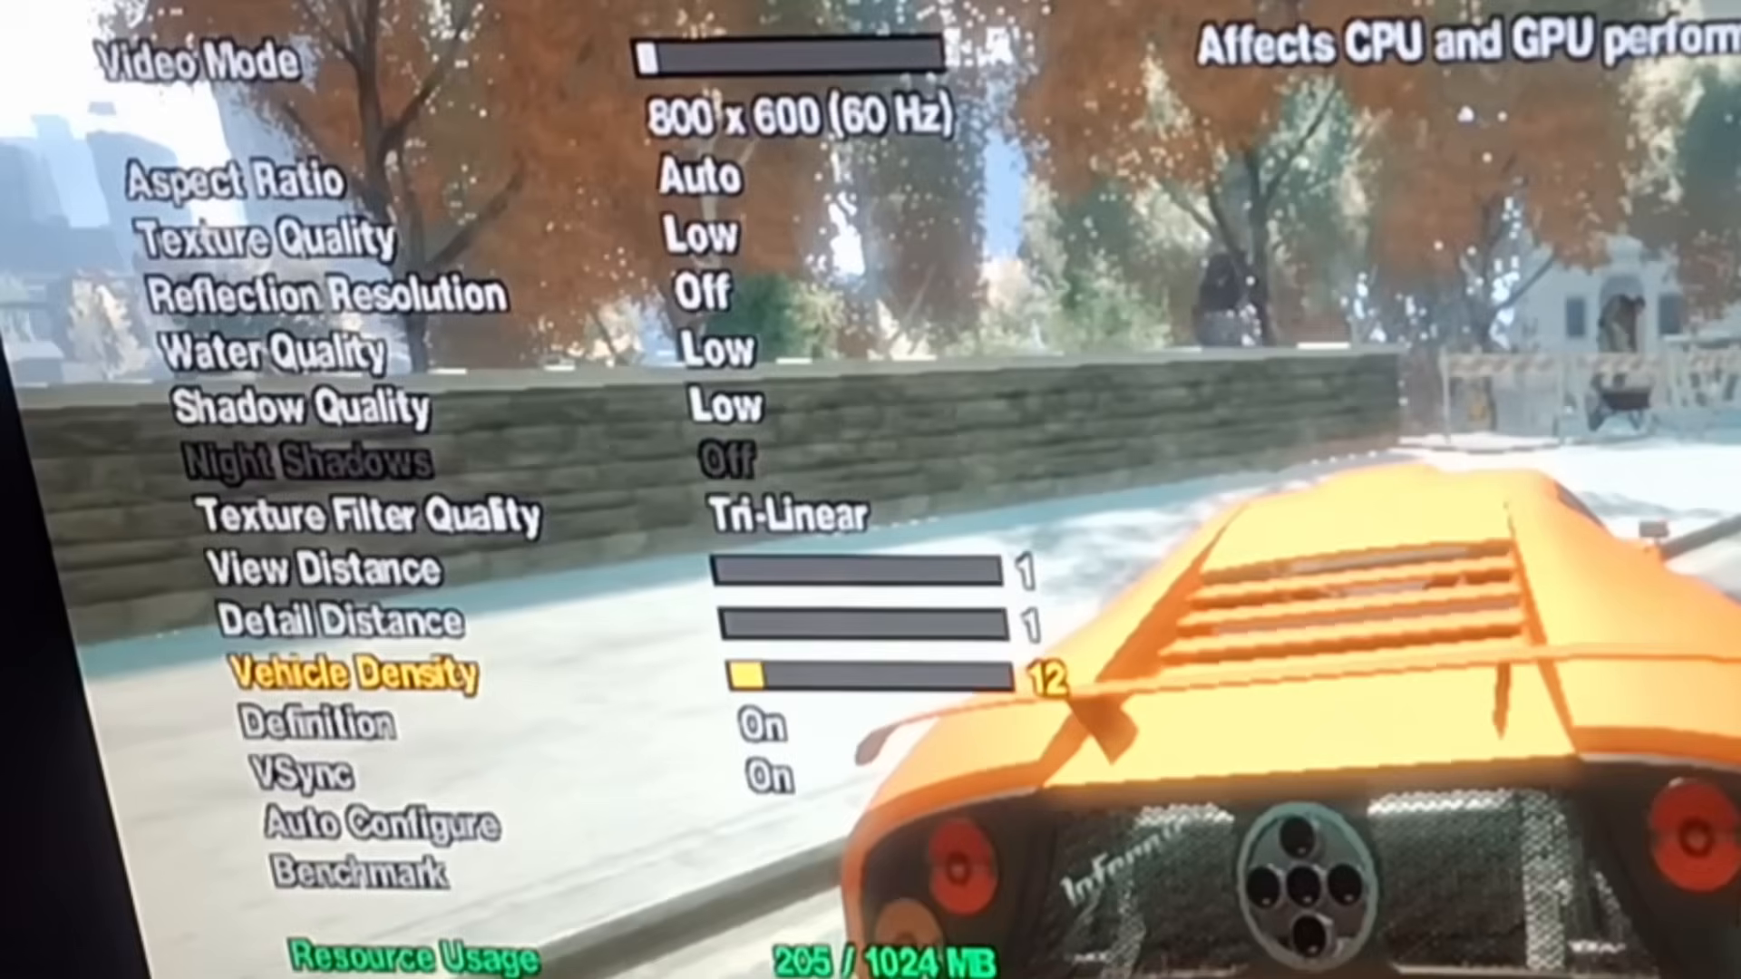
# Lower the GTA IV vehicle density value
pyautogui.press('Left')
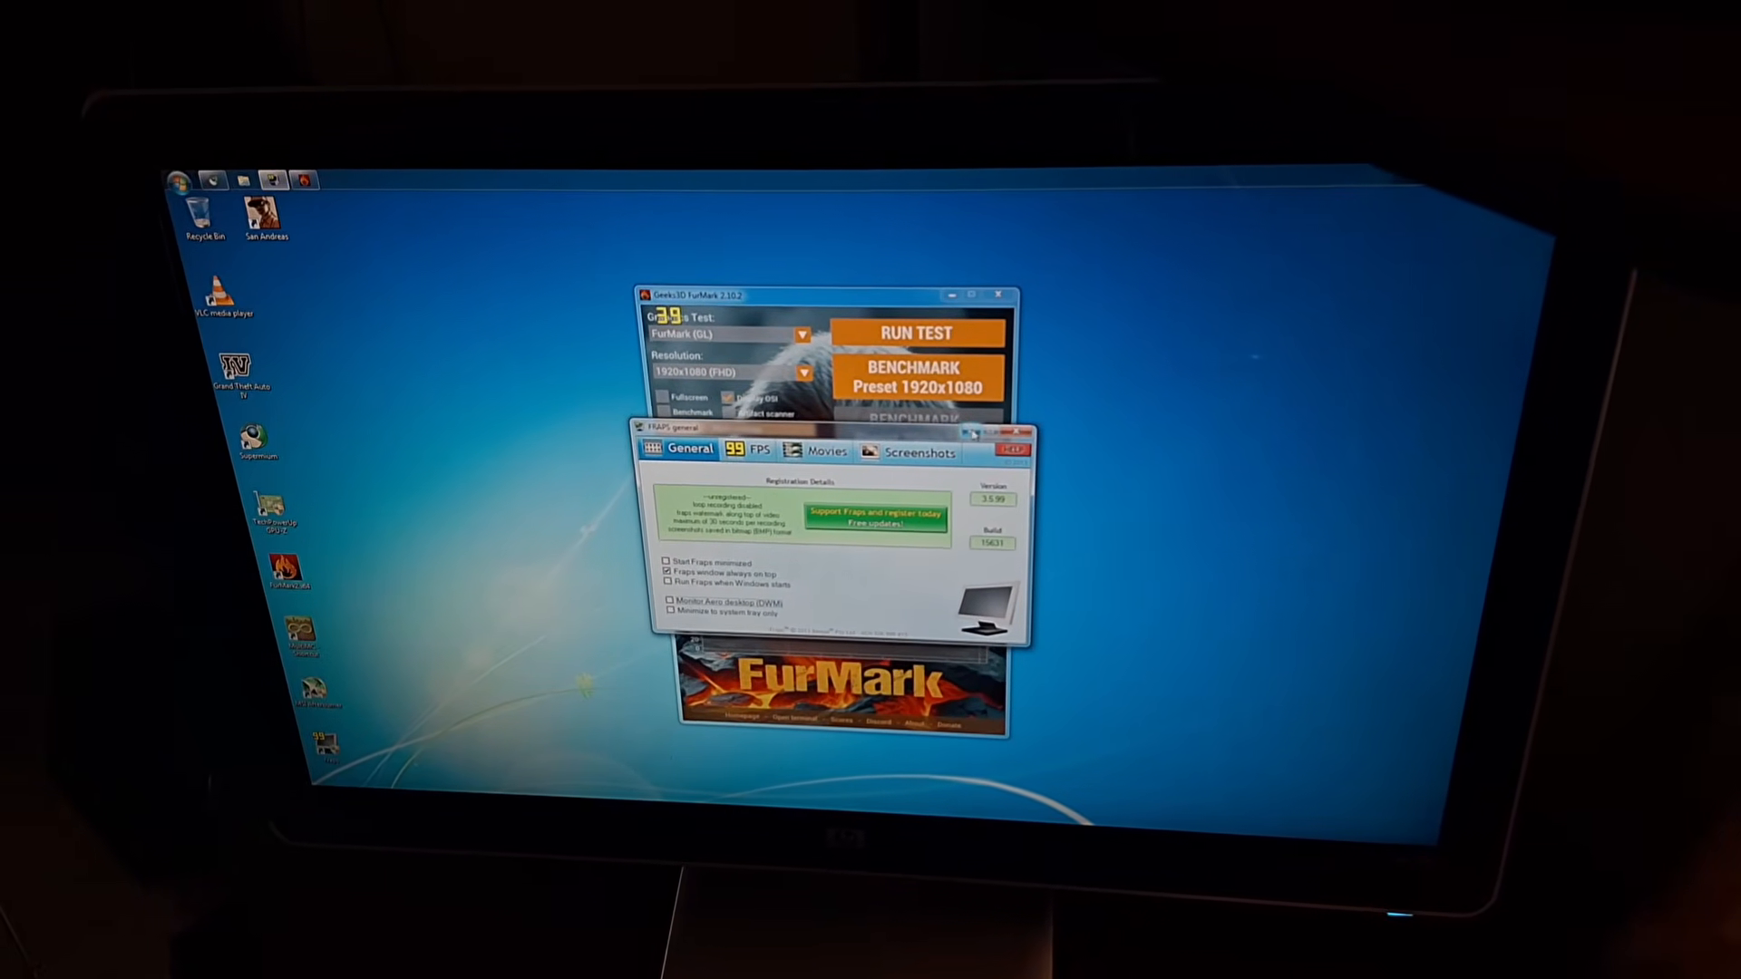
# Choose the 1920x1080 resolution preset in FurMark
pyautogui.click(910, 333)
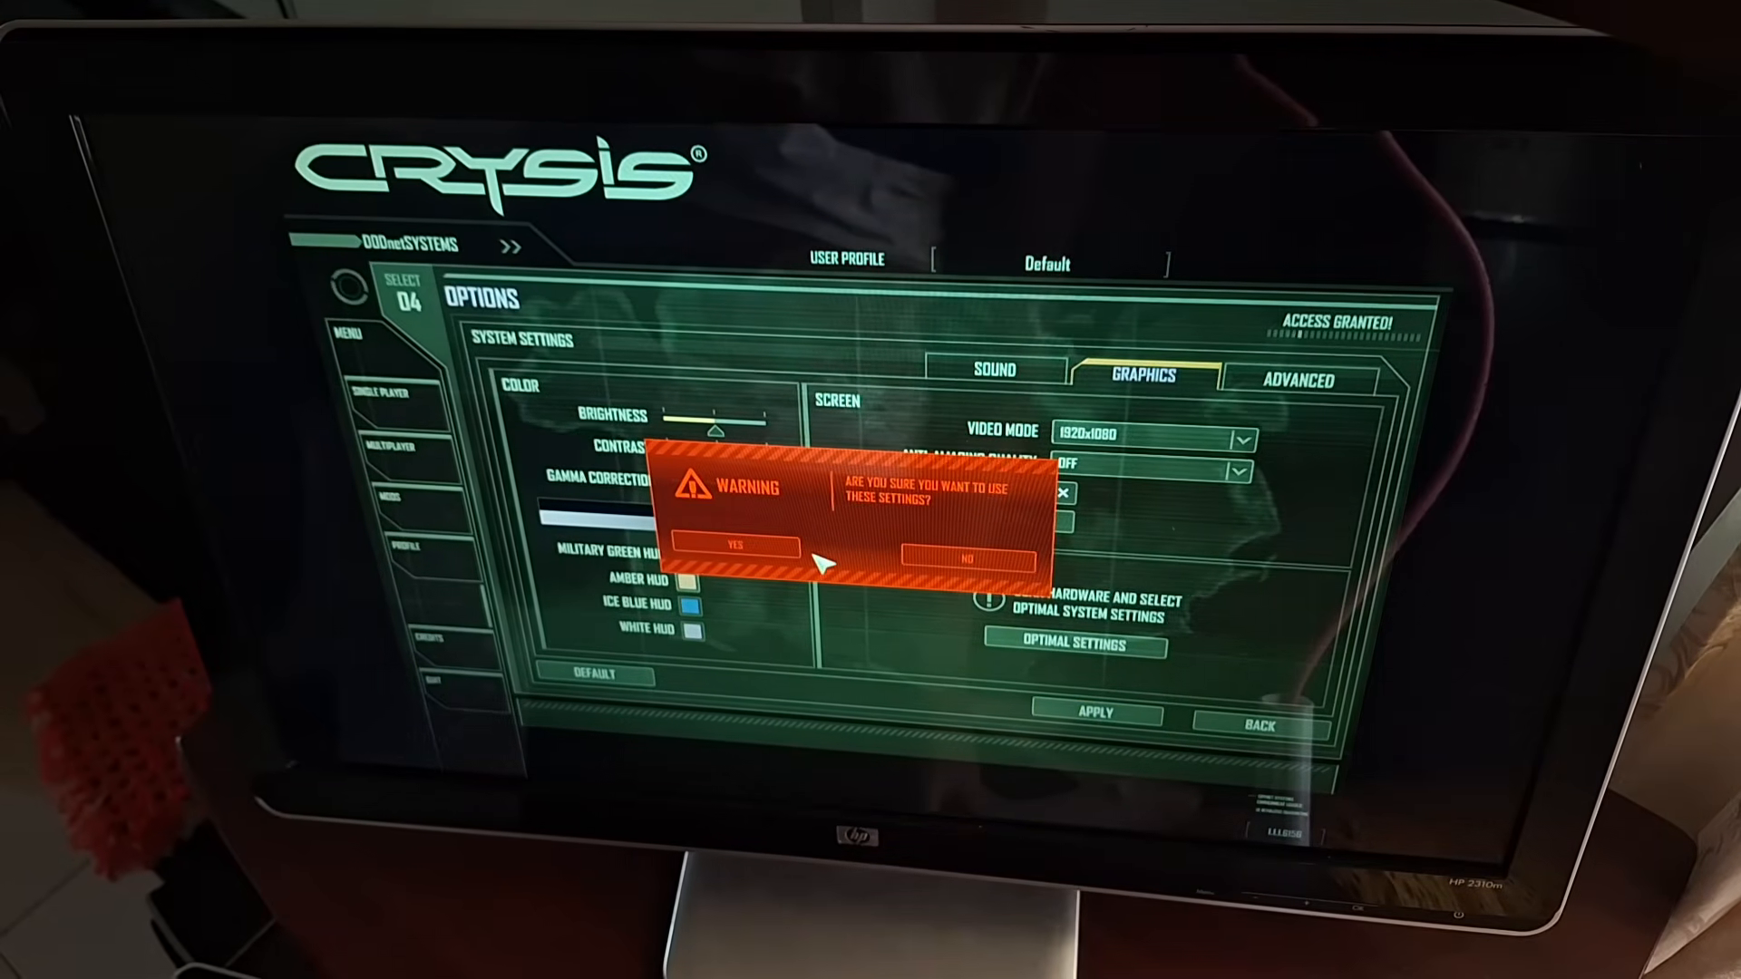
# Accept Crysis optimal settings and dismiss the medium spec notice
pyautogui.click(735, 546)
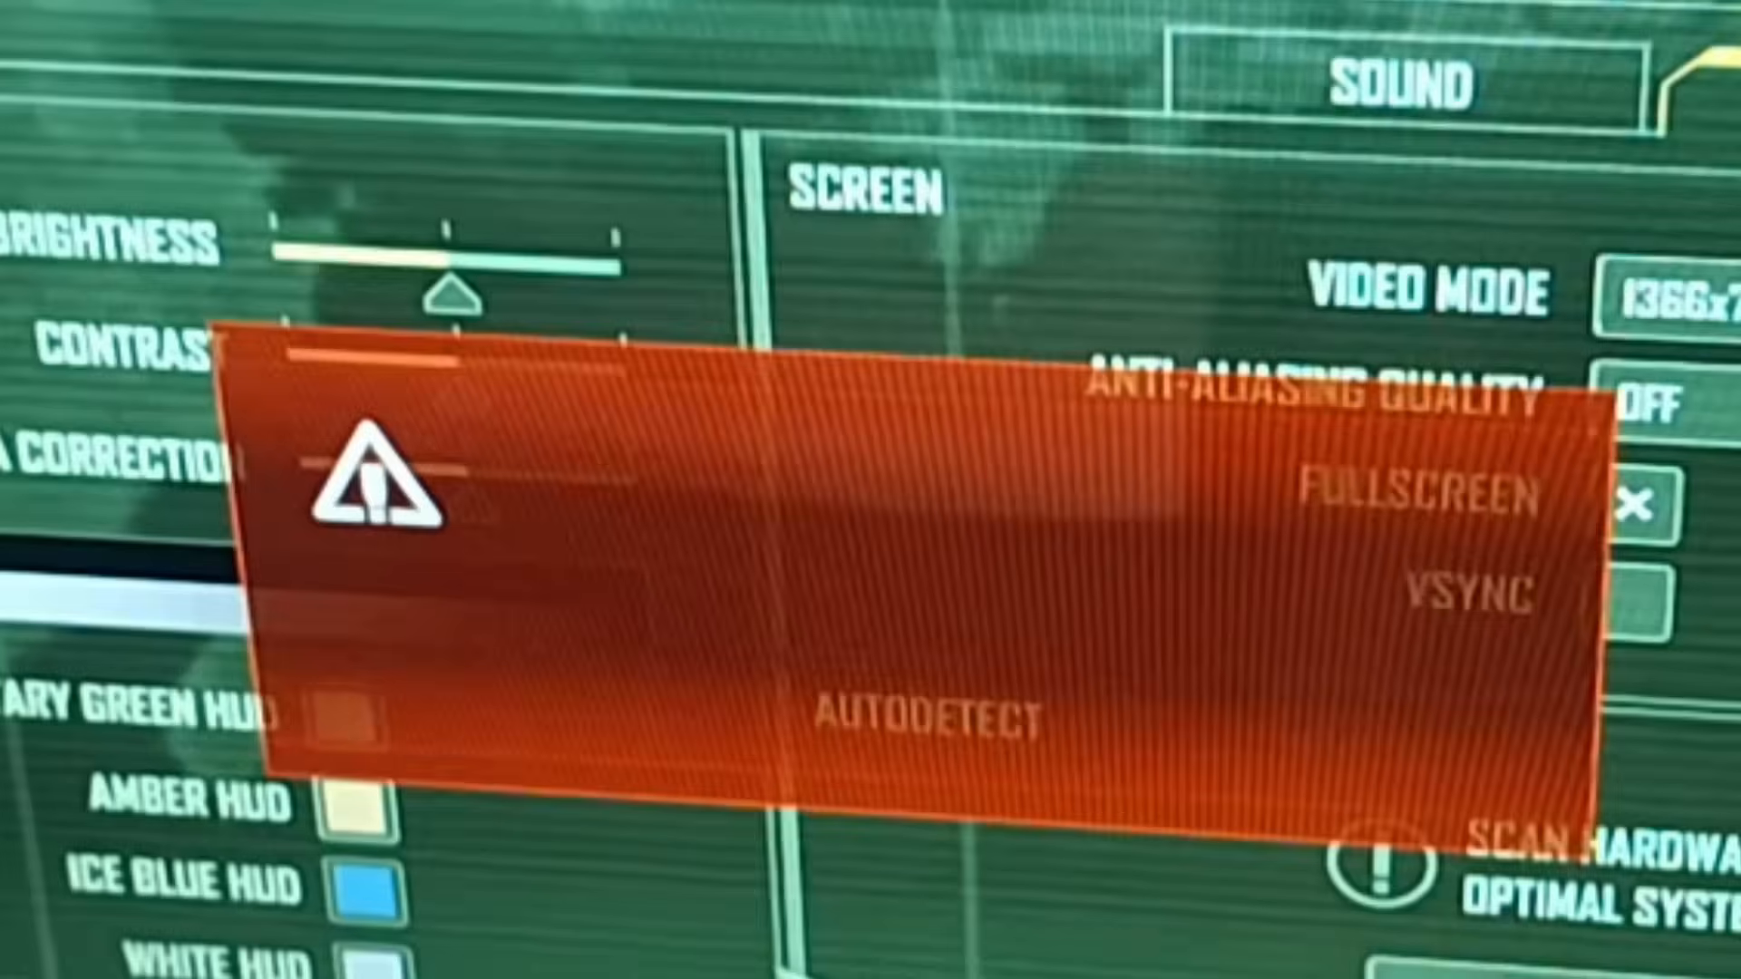
pyautogui.click(925, 709)
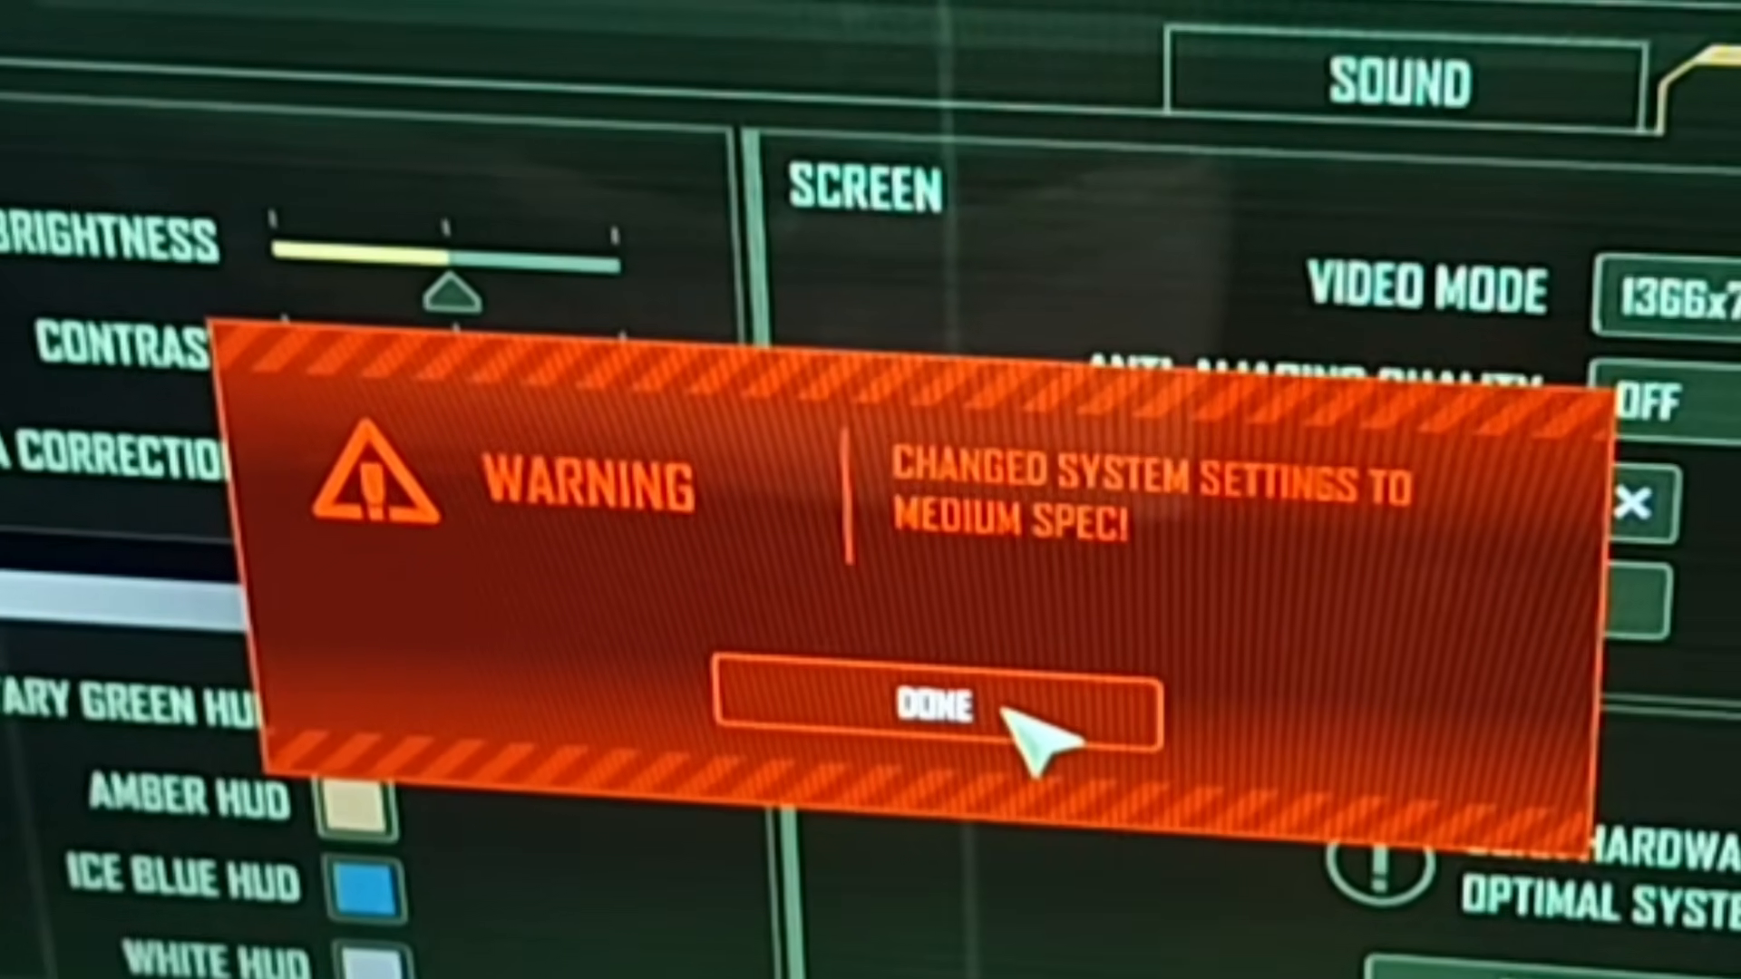
pyautogui.click(939, 708)
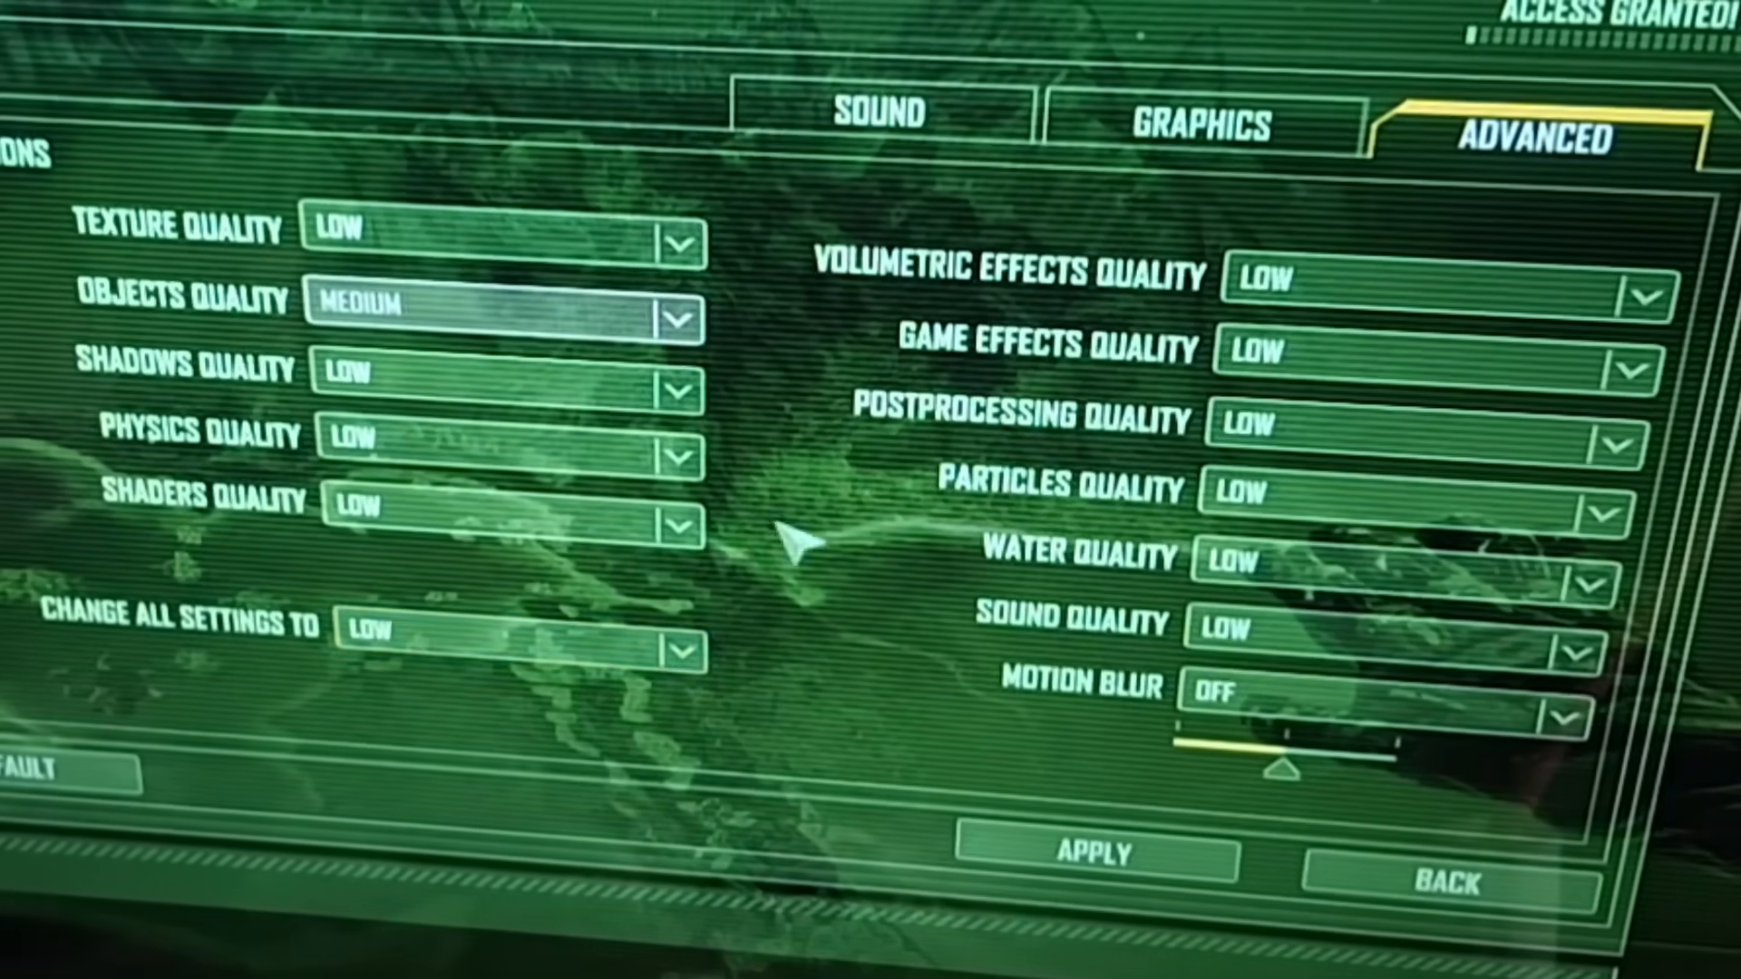
# Apply the low advanced graphics settings, confirm them, and return to gameplay
pyautogui.click(1093, 852)
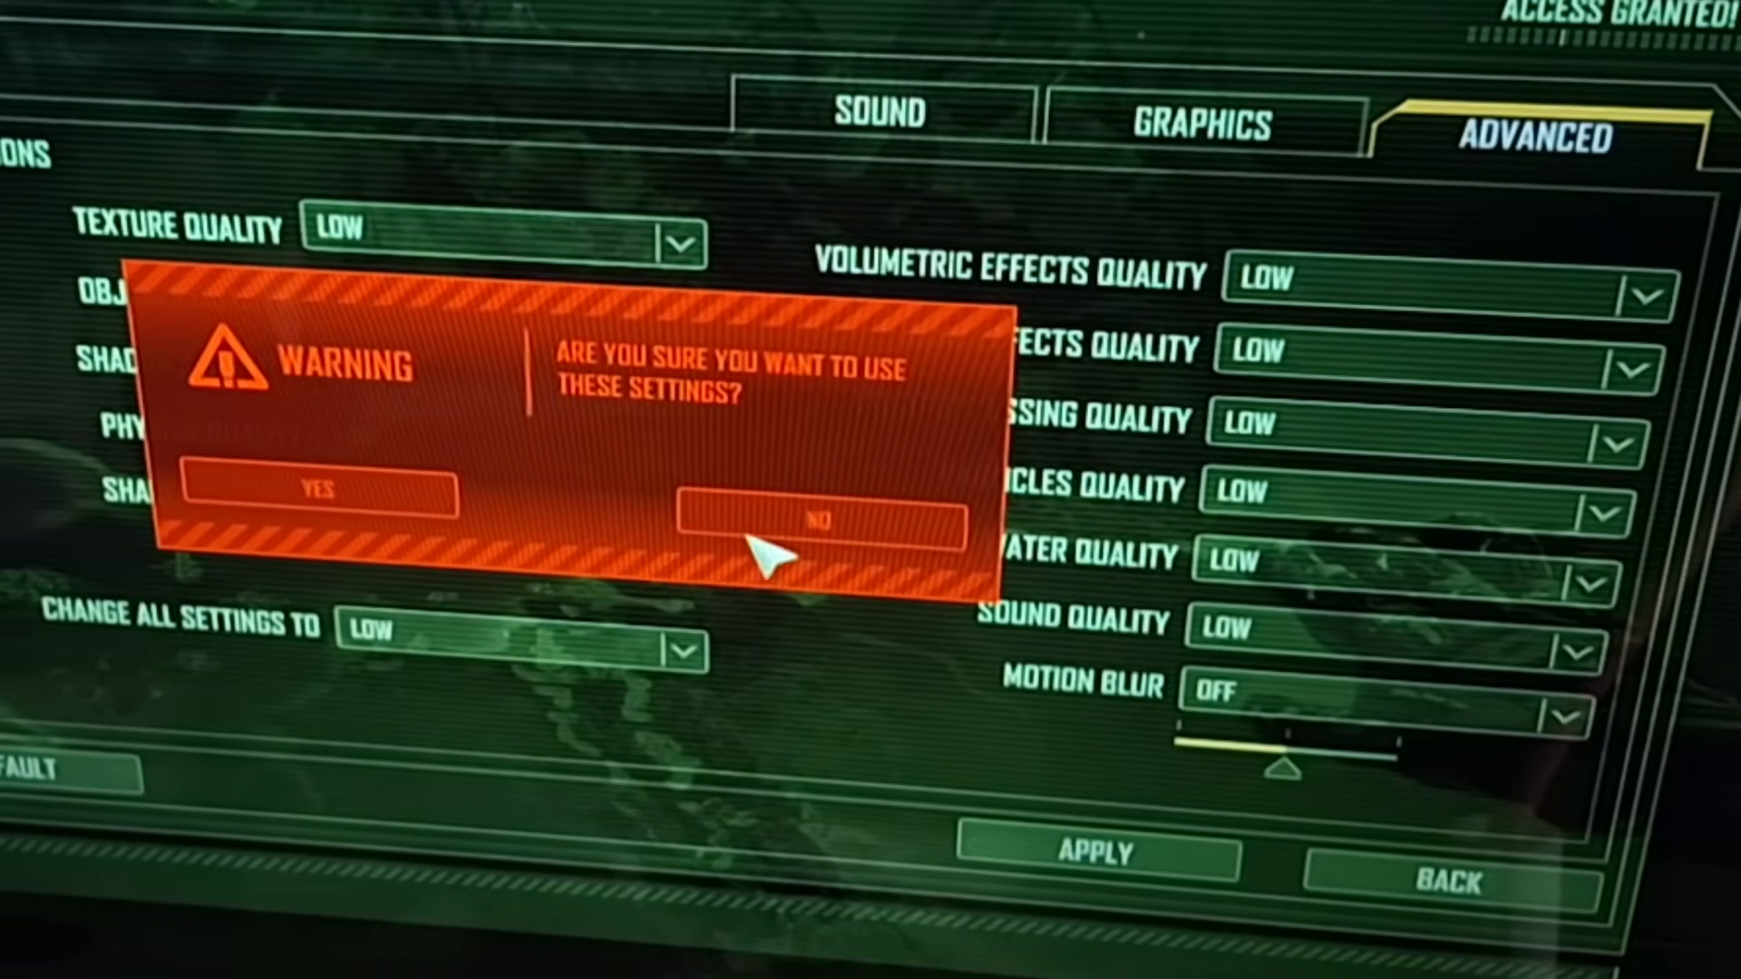
pyautogui.click(318, 490)
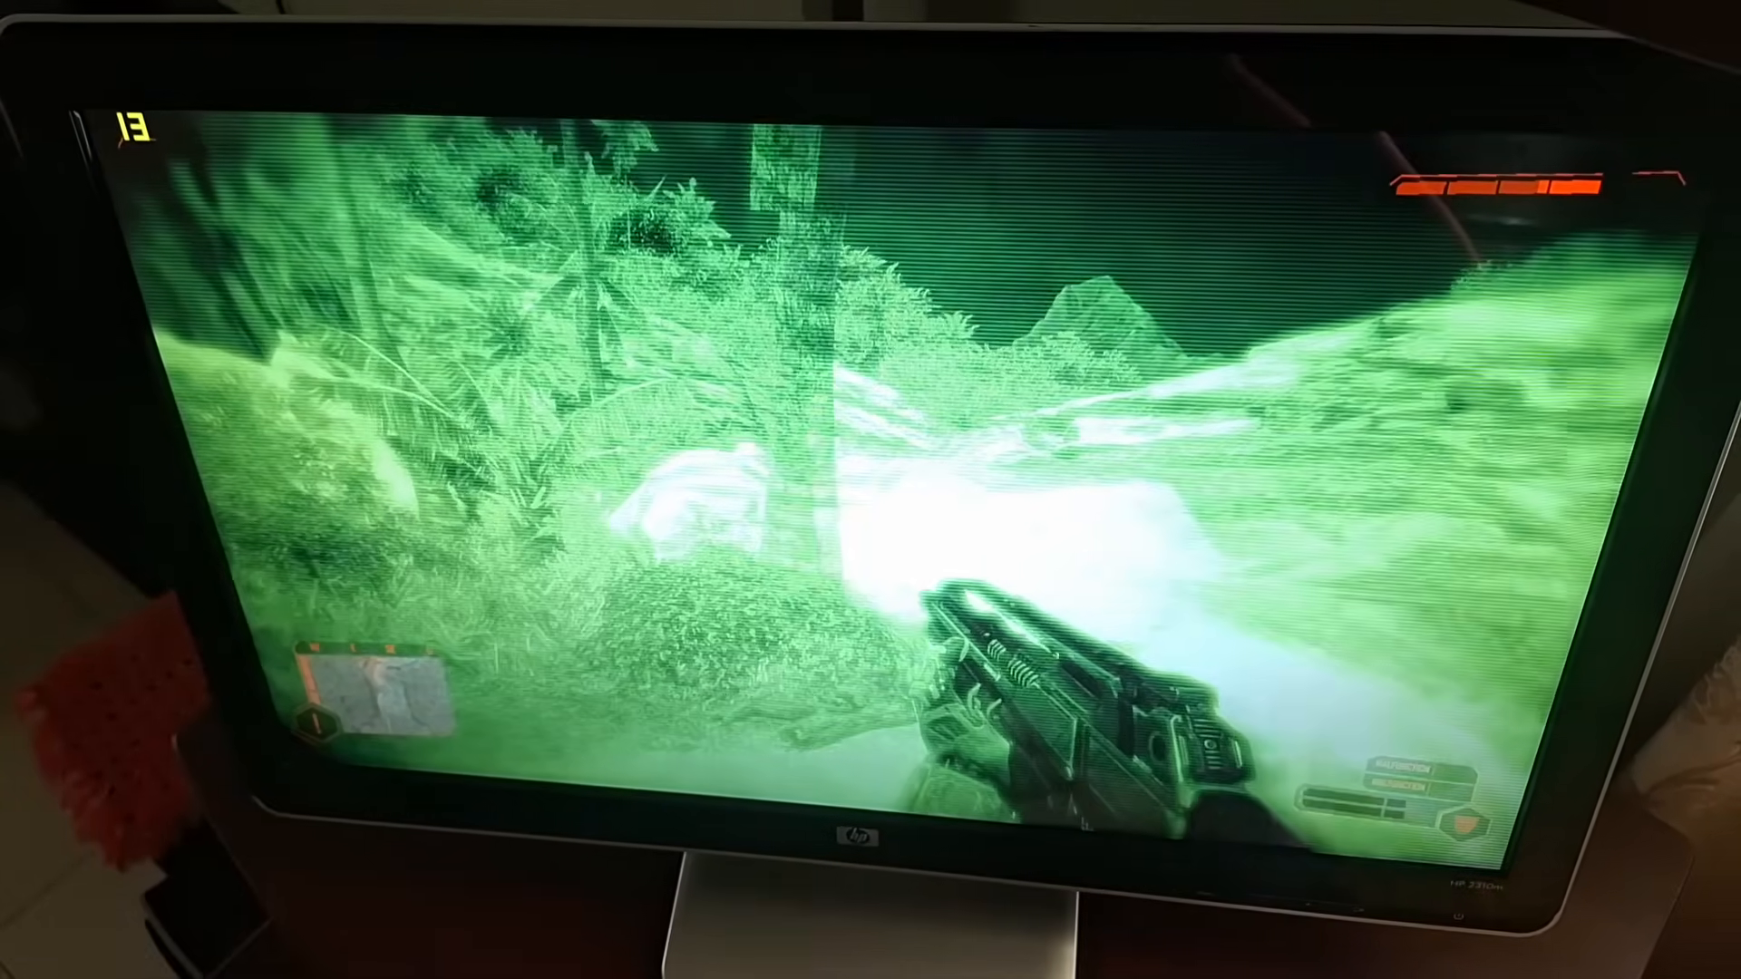